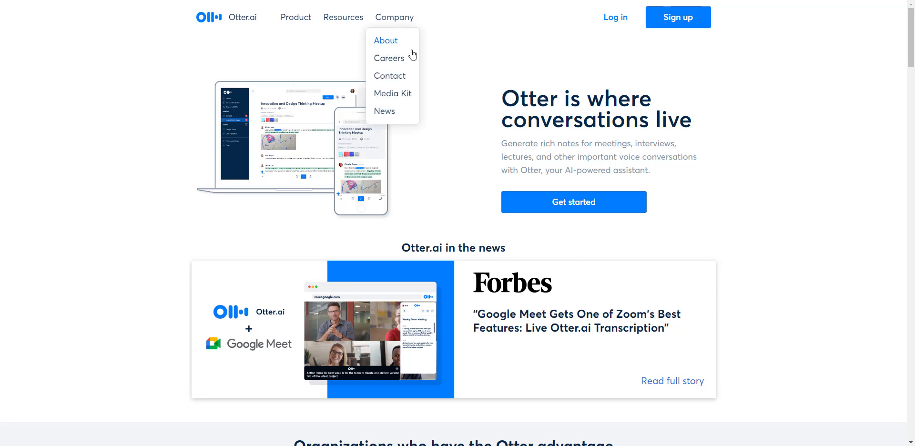
pyautogui.moveTo(124, 50)
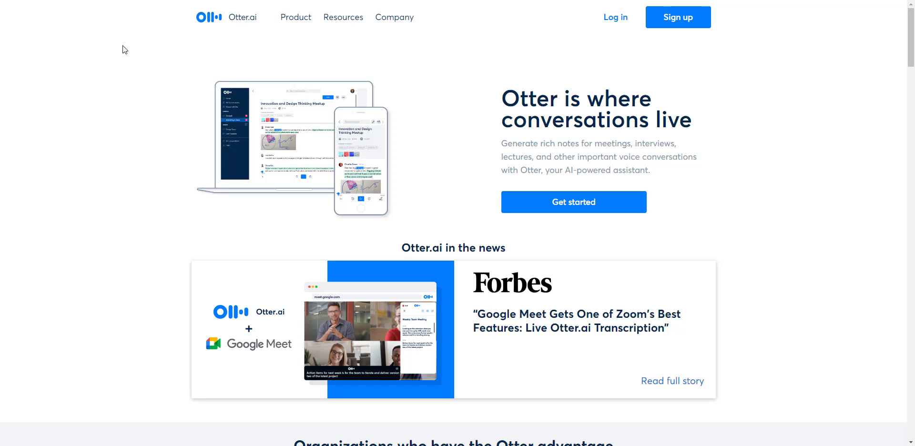
pyautogui.moveTo(150, 160)
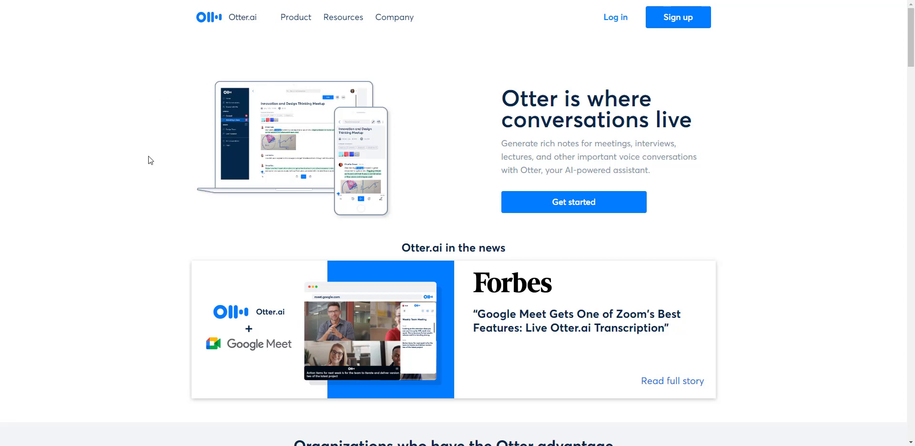
pyautogui.moveTo(181, 194)
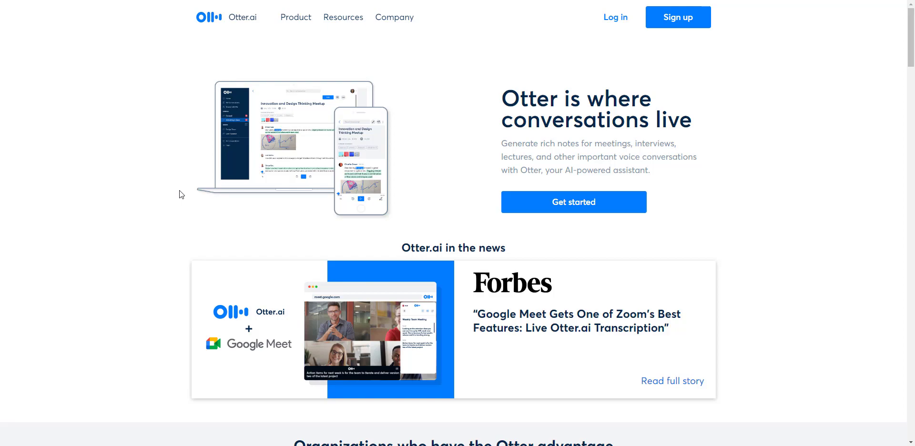
# Step: Scroll the Otter.ai homepage down to the footer with Product, Resources and Company links
pyautogui.scroll(-3)
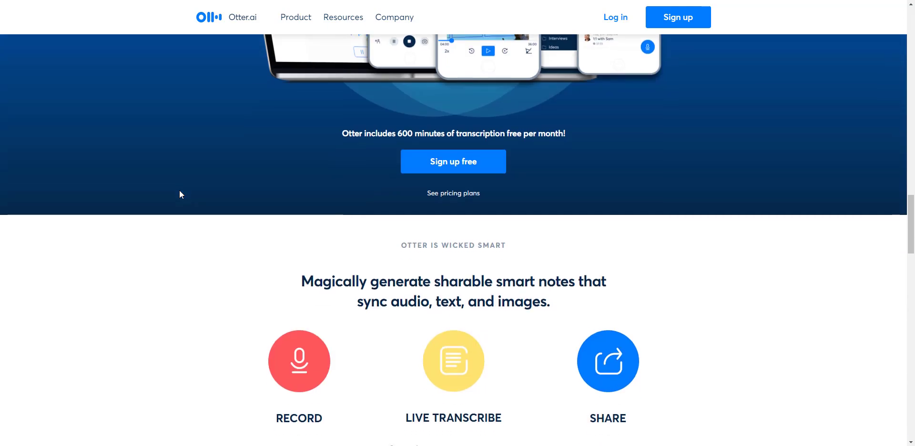
pyautogui.scroll(-3)
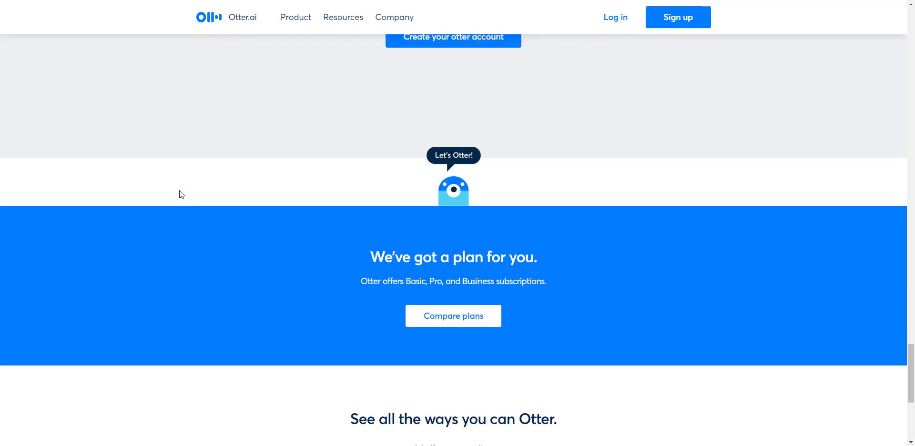
pyautogui.scroll(-3)
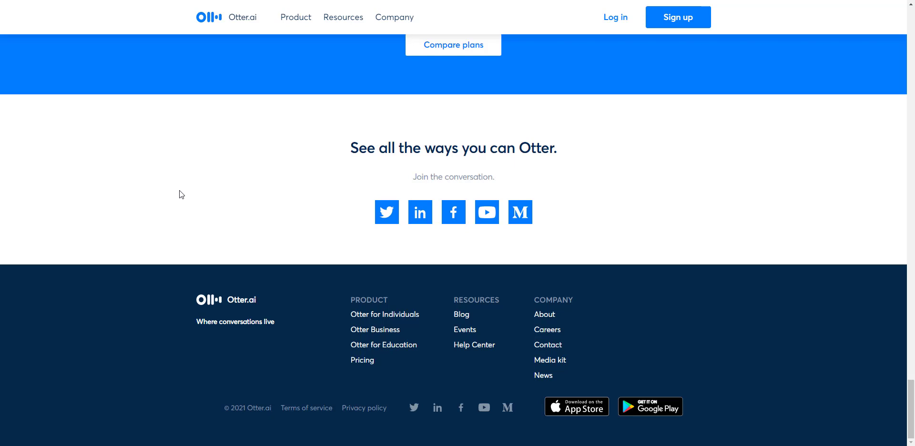
pyautogui.moveTo(181, 199)
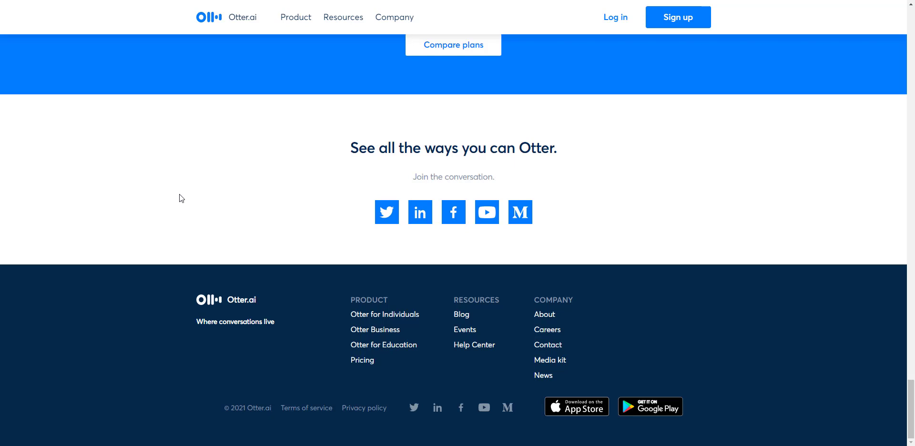
pyautogui.moveTo(362, 359)
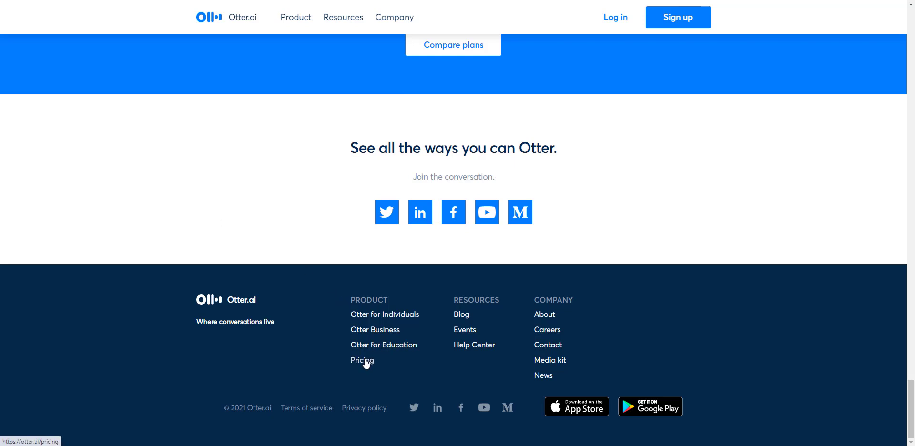
# Step: Go to the Pricing page from the footer's Product column
pyautogui.click(362, 360)
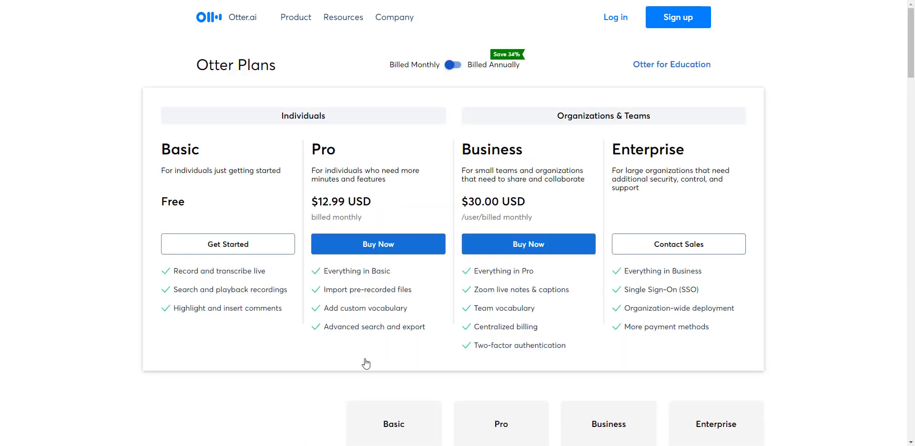
pyautogui.moveTo(206, 214)
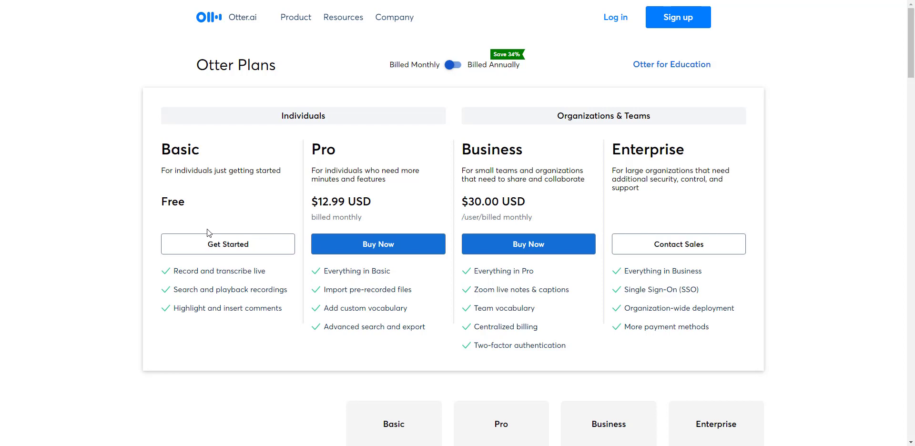
pyautogui.moveTo(252, 224)
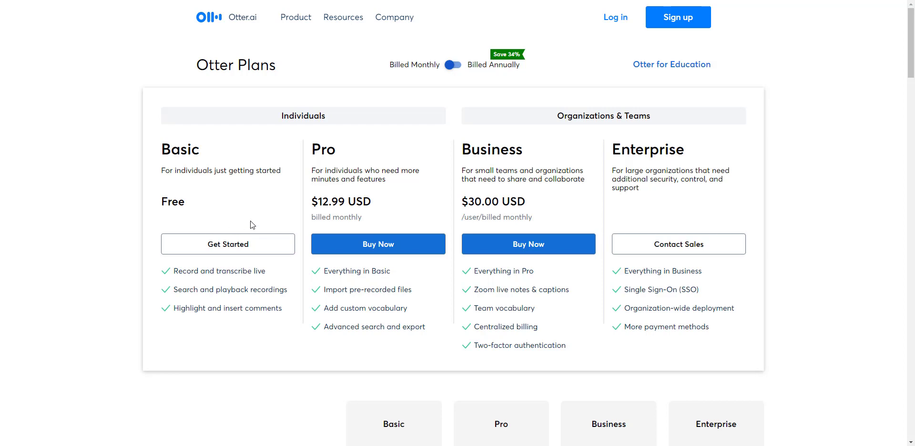
pyautogui.moveTo(328, 215)
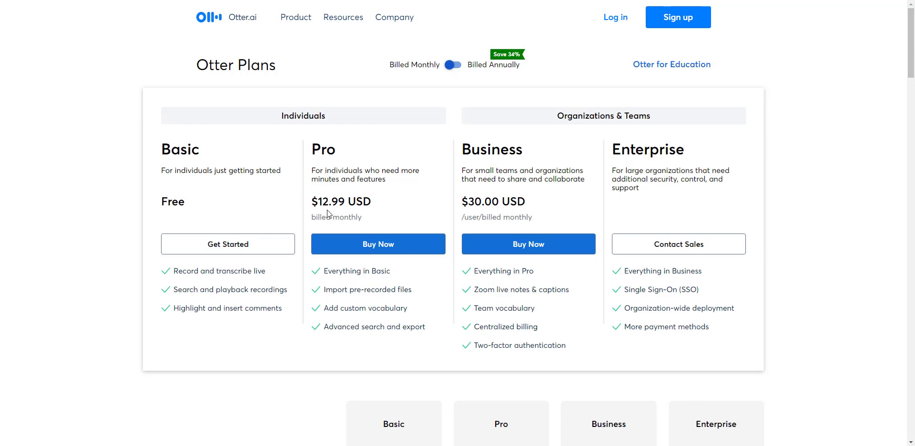
pyautogui.moveTo(368, 225)
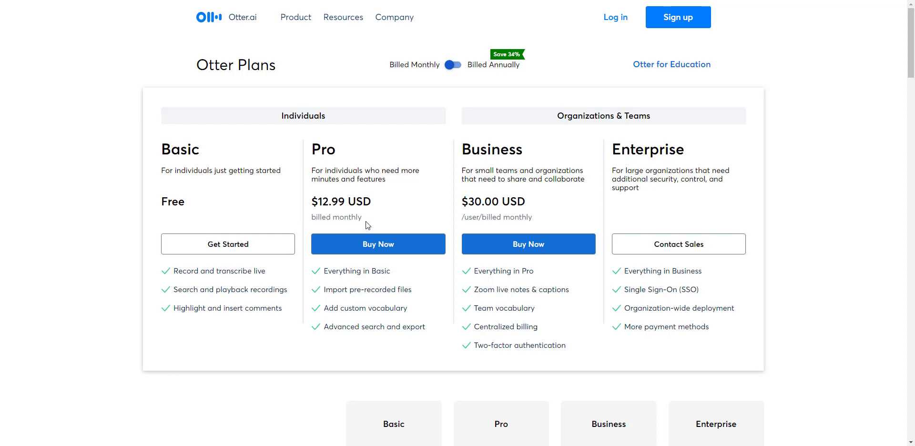
pyautogui.moveTo(601, 199)
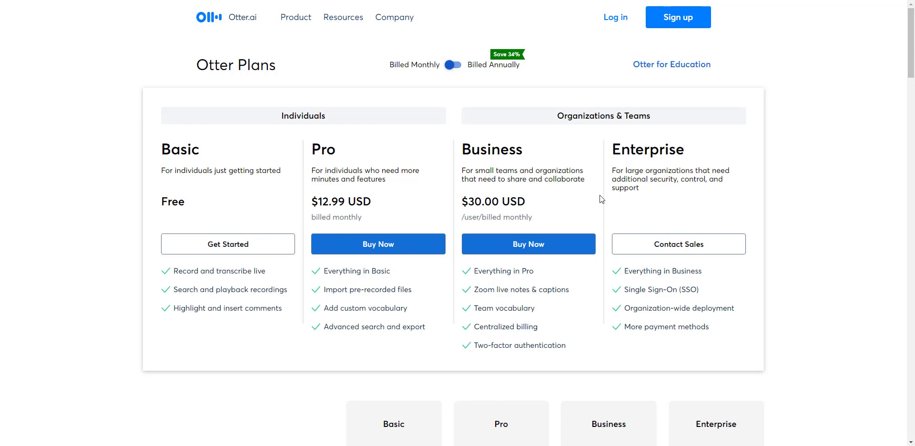
pyautogui.moveTo(217, 188)
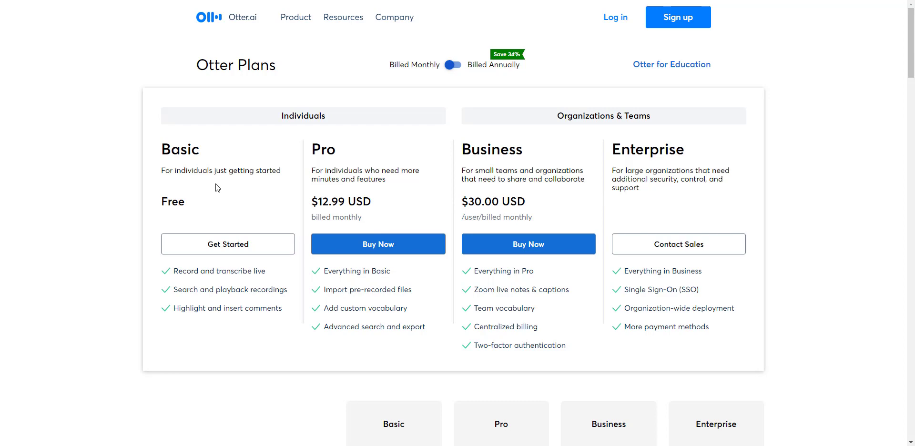
pyautogui.moveTo(380, 171)
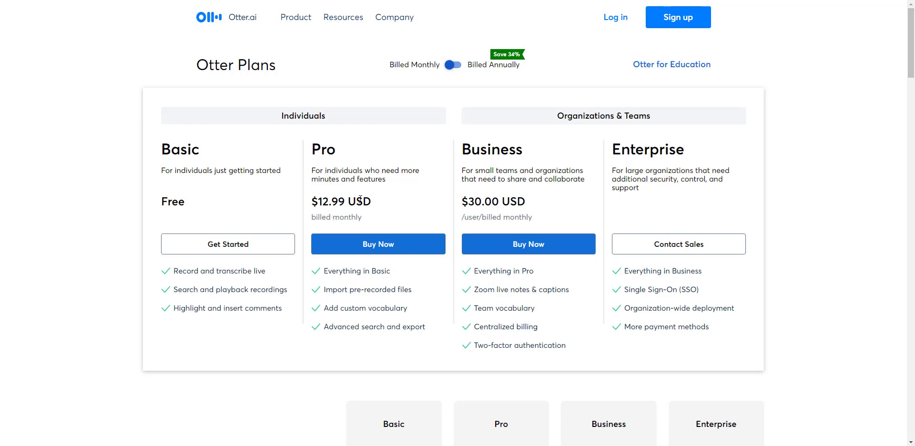
# Step: Scroll through the plan comparison tables down to export formats and security features
pyautogui.scroll(-3)
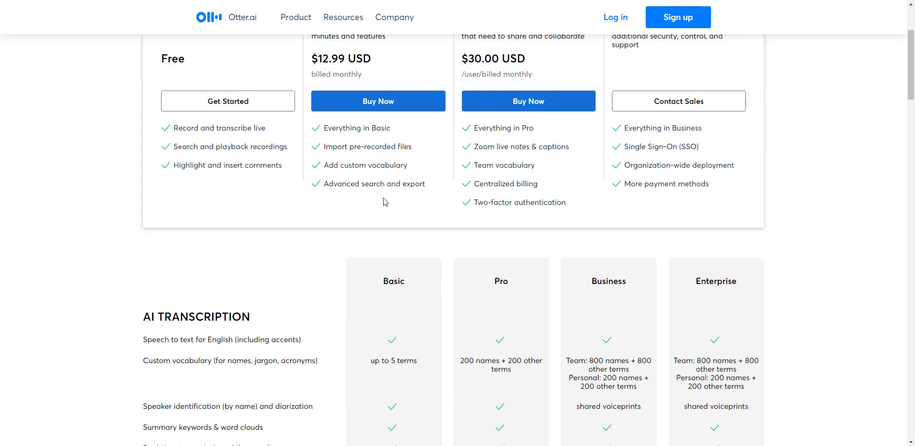
pyautogui.scroll(-3)
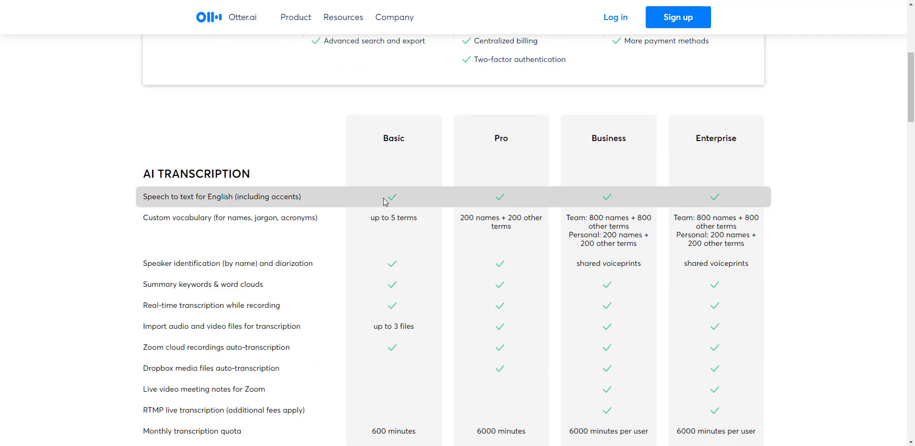
pyautogui.scroll(-3)
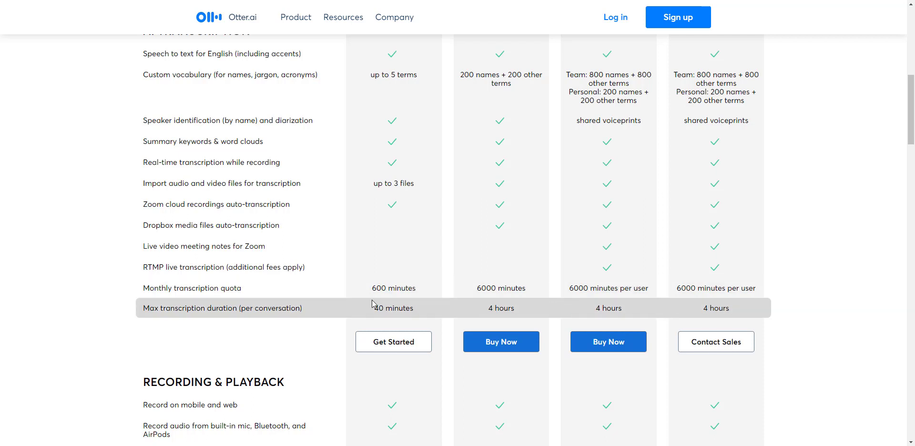
pyautogui.moveTo(482, 310)
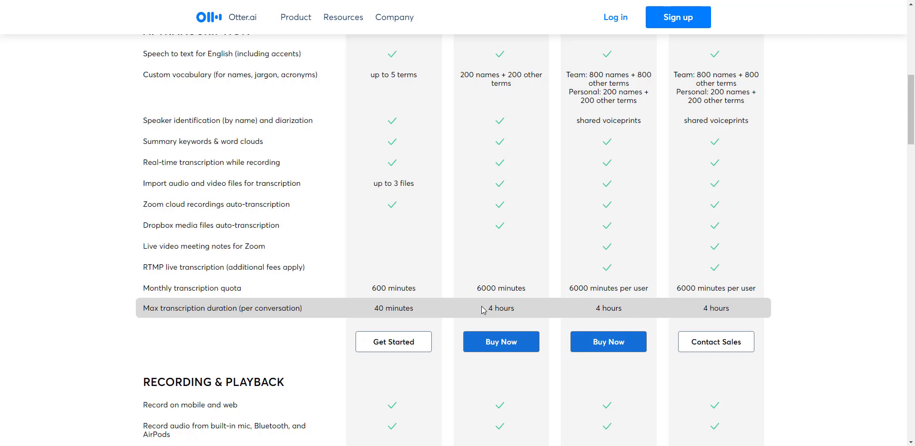
pyautogui.moveTo(299, 225)
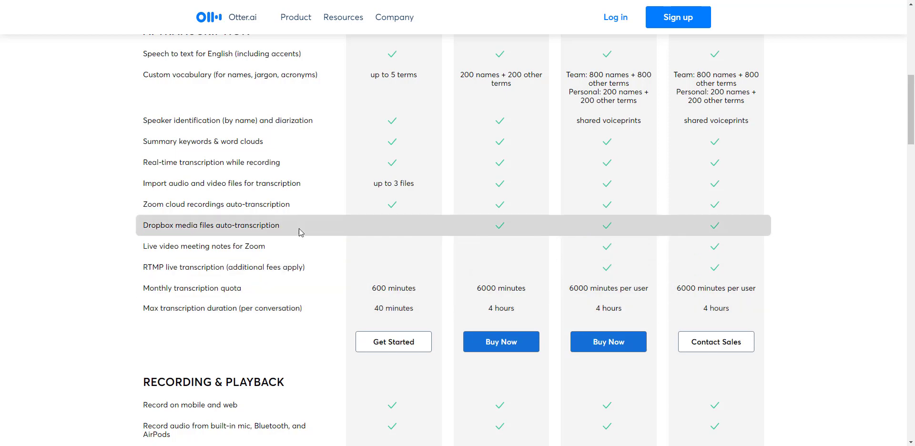
pyautogui.scroll(-3)
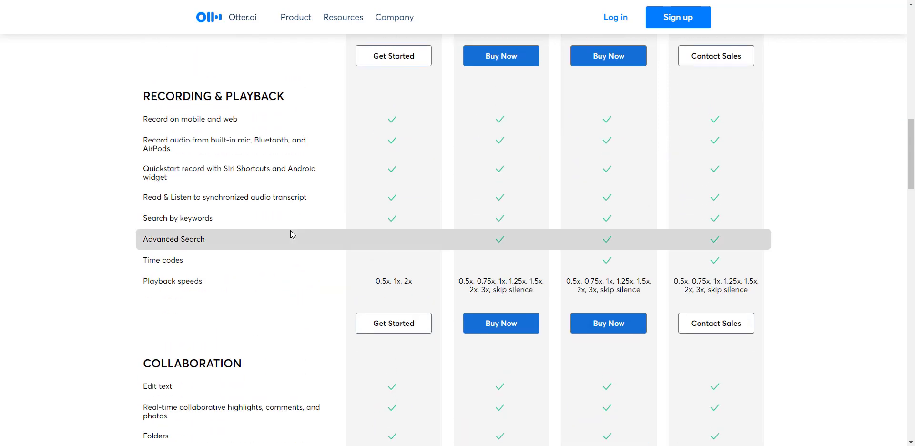
pyautogui.scroll(-3)
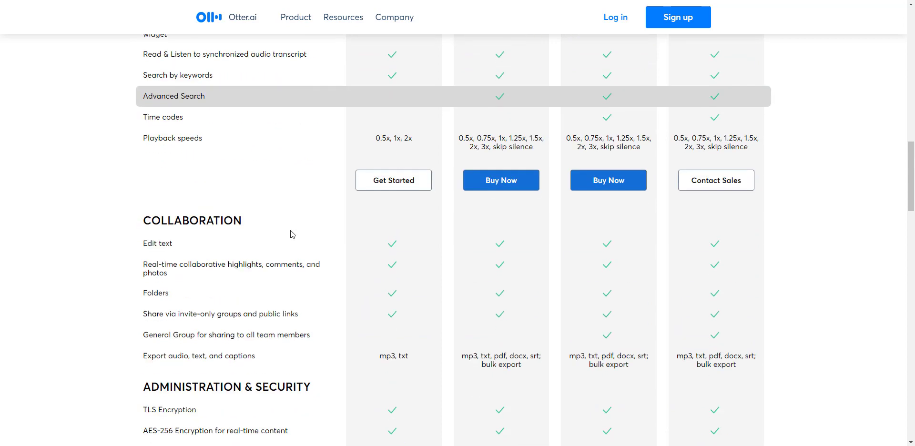
pyautogui.scroll(-3)
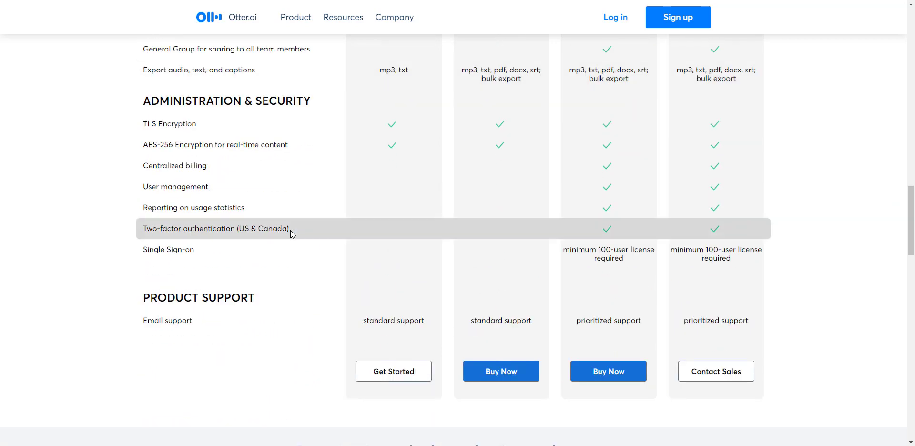
pyautogui.scroll(3)
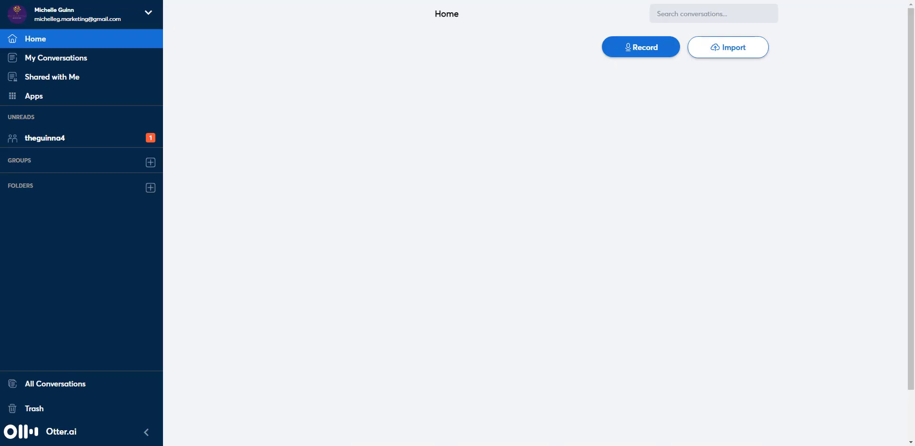
pyautogui.moveTo(228, 29)
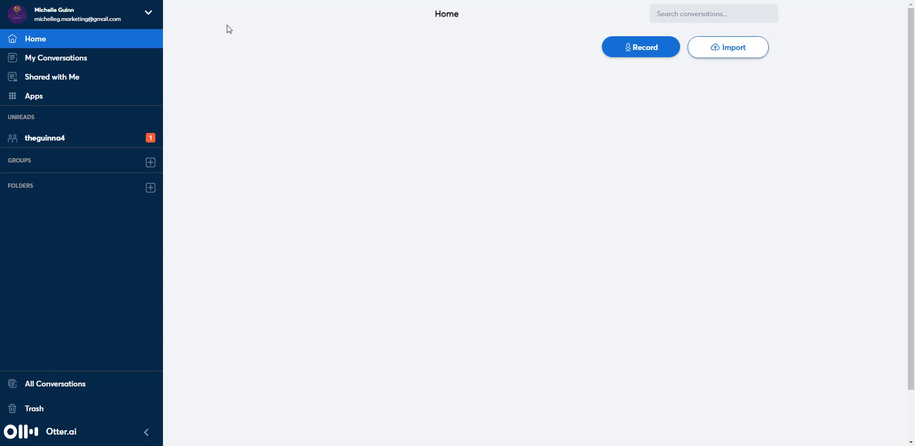
pyautogui.moveTo(577, 274)
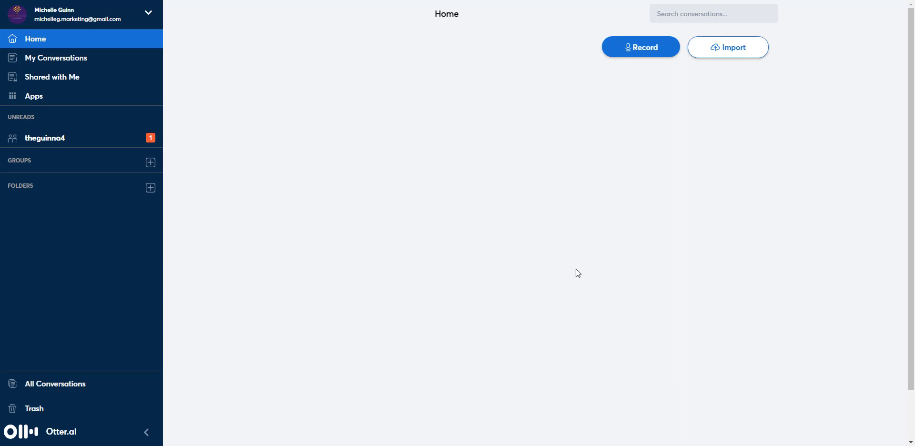
pyautogui.moveTo(556, 126)
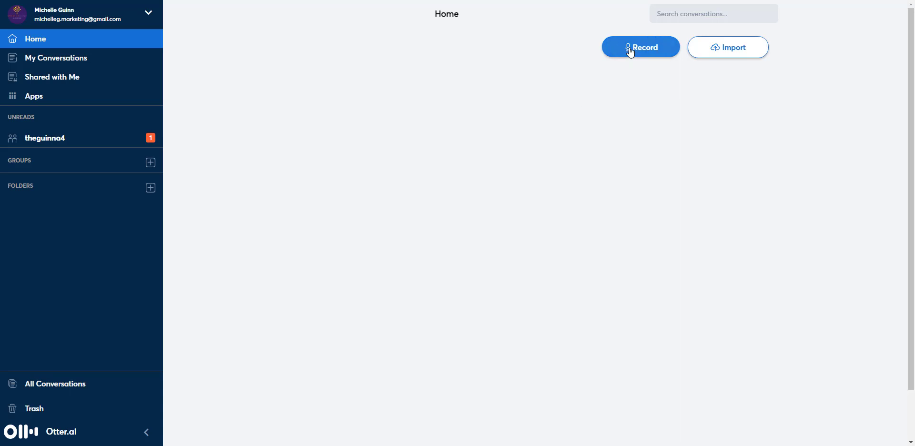
# Step: Record a short spoken note and stop the recording so it is sent for transcription
pyautogui.click(640, 47)
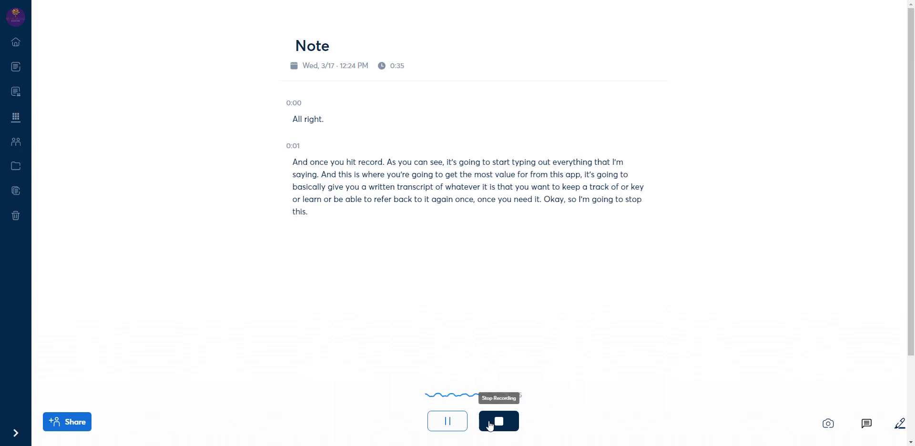
pyautogui.click(498, 421)
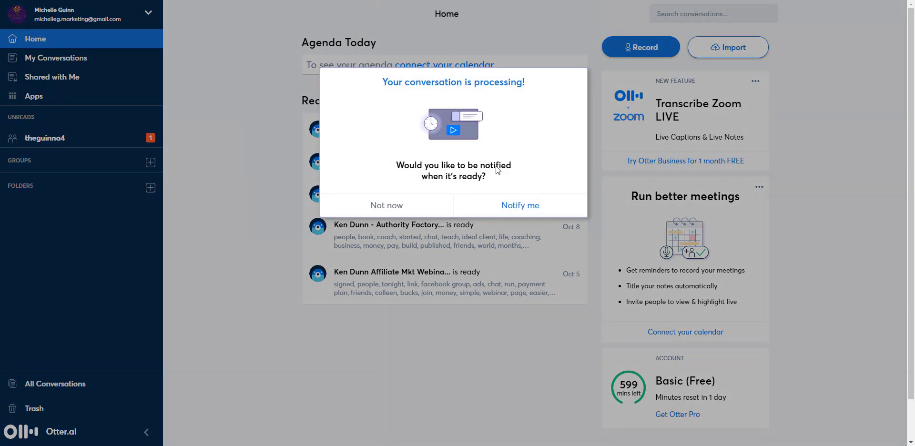
pyautogui.moveTo(518, 205)
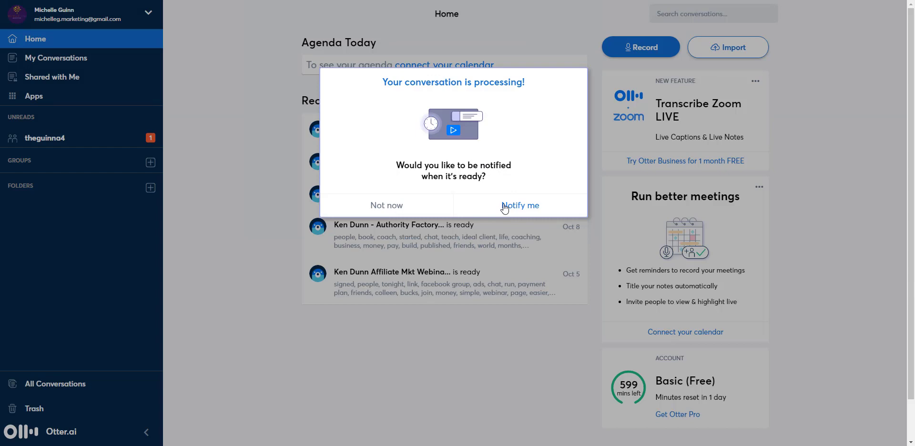
# Step: Choose Notify me in the processing popup, then block browser notifications
pyautogui.click(520, 205)
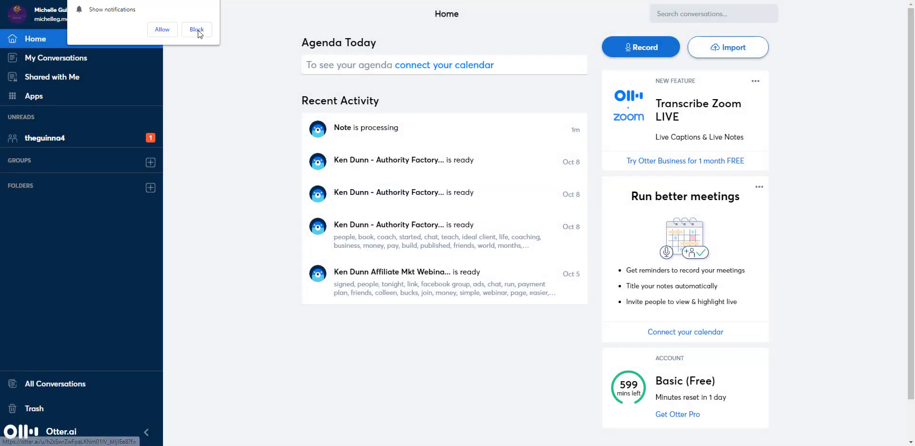
pyautogui.click(196, 29)
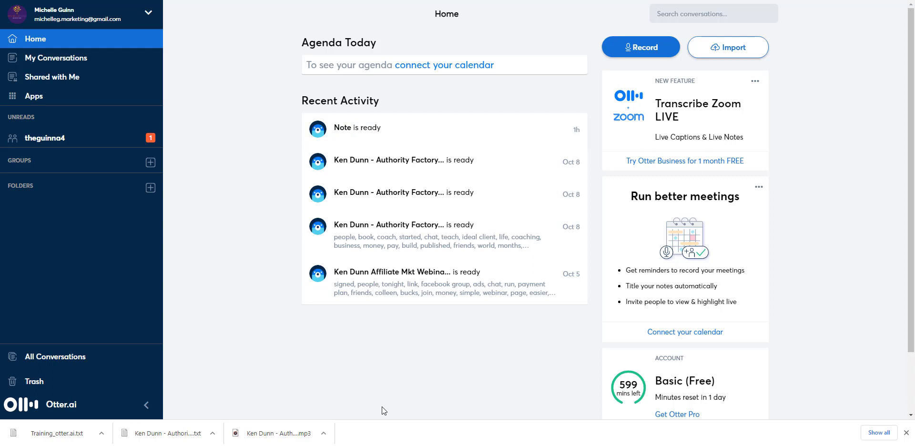
pyautogui.moveTo(413, 167)
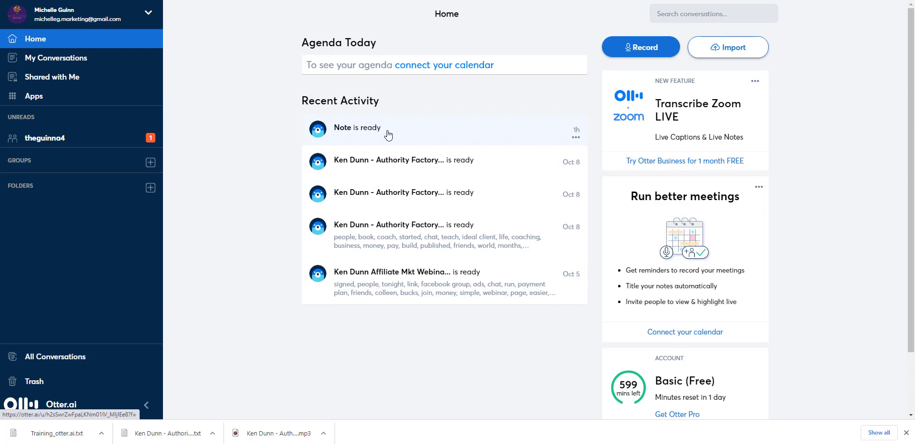
pyautogui.moveTo(344, 129)
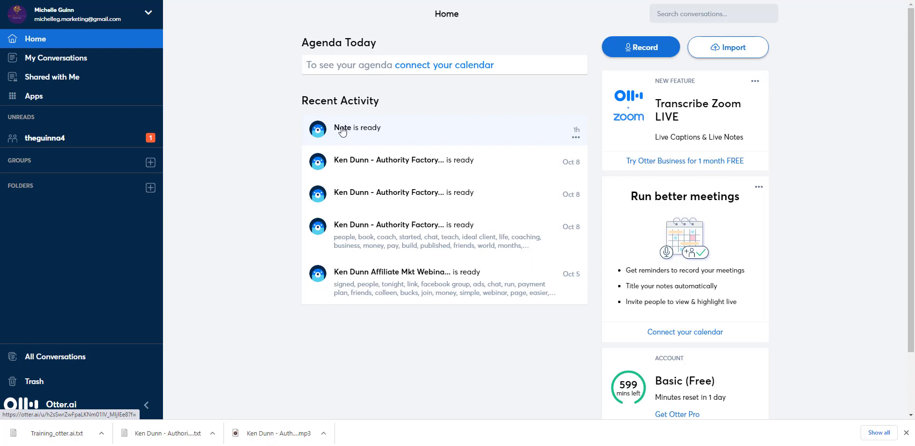
# Step: Open the Note conversation and retype its title as 'Meeting 3/17'
pyautogui.click(357, 128)
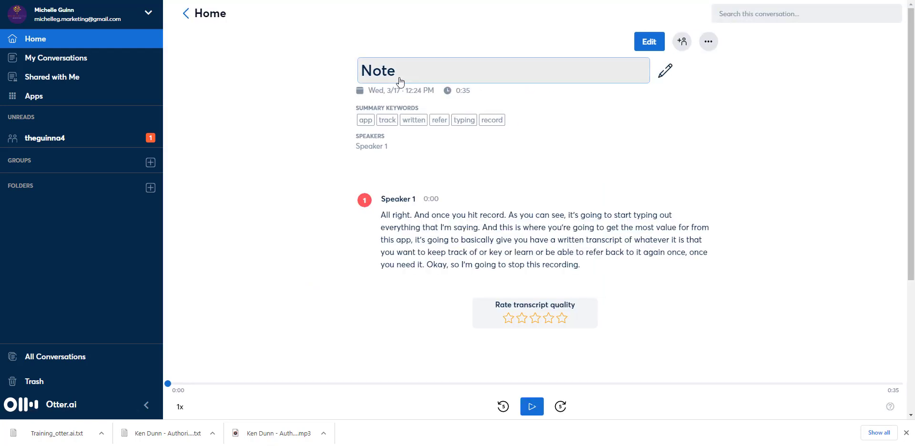
pyautogui.doubleClick(378, 71)
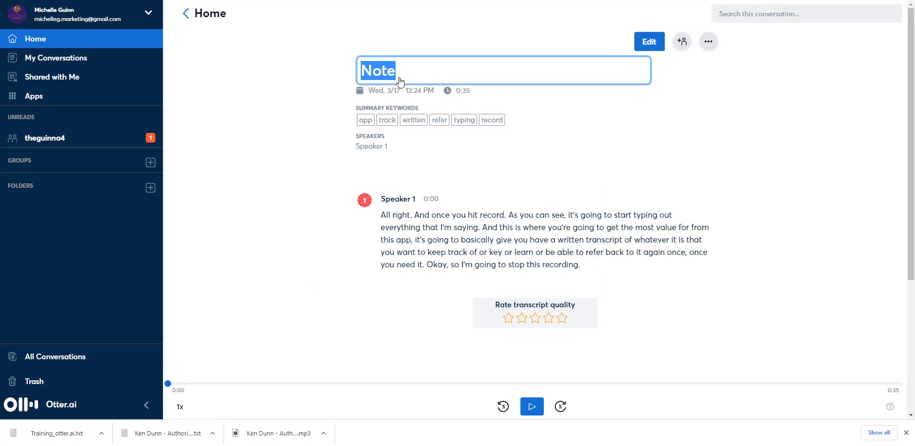
pyautogui.write('Met')
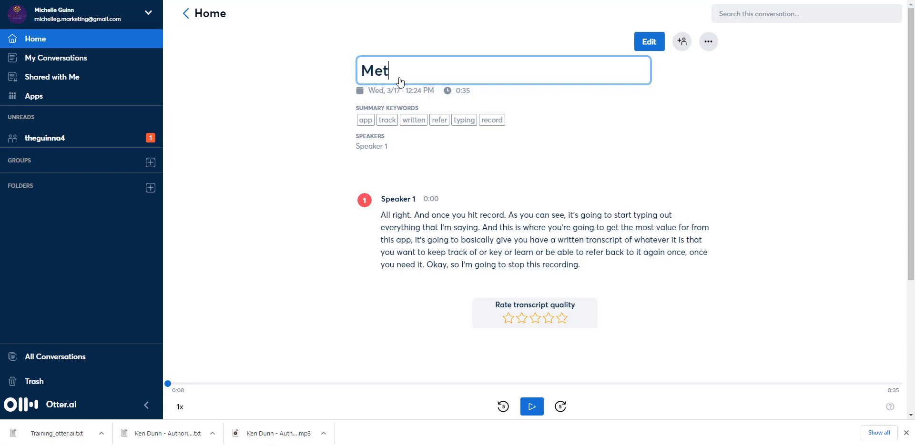
pyautogui.write('eeting')
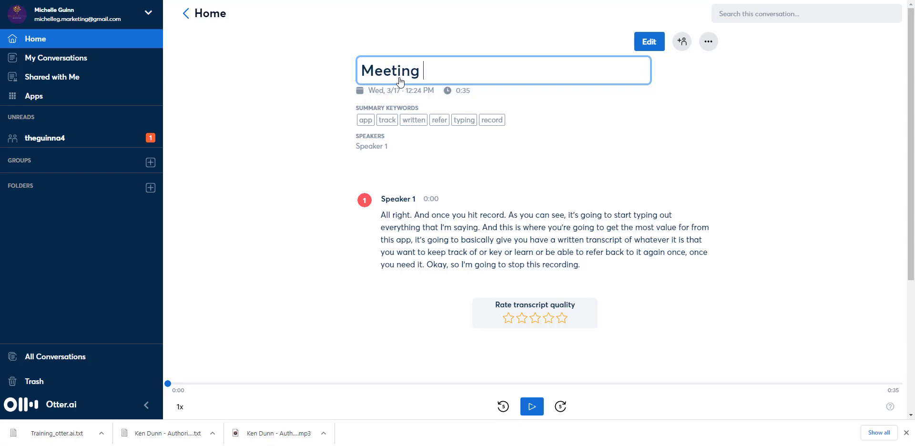
pyautogui.write('3/17')
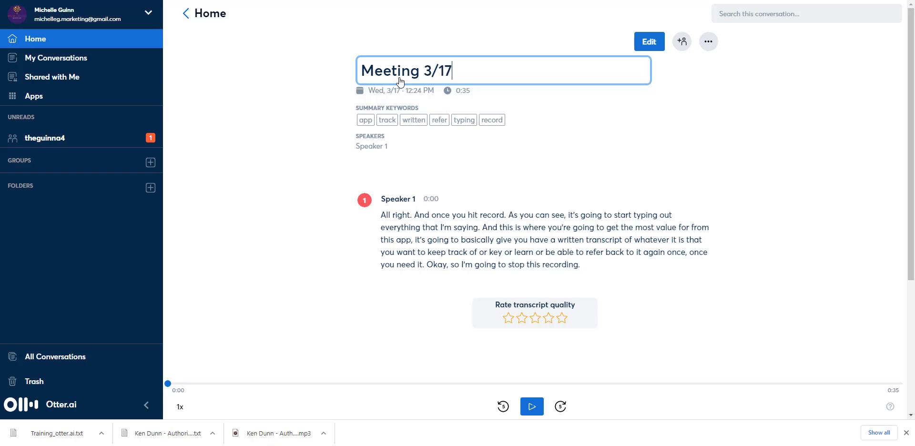
pyautogui.moveTo(464, 121)
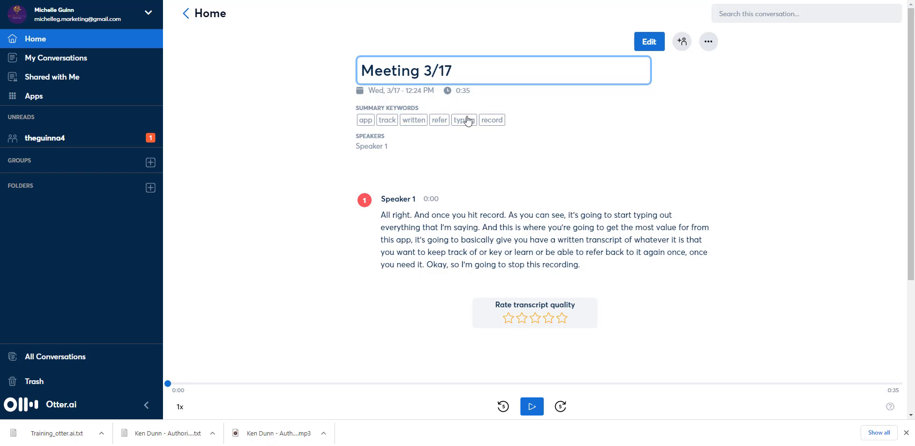
pyautogui.moveTo(337, 76)
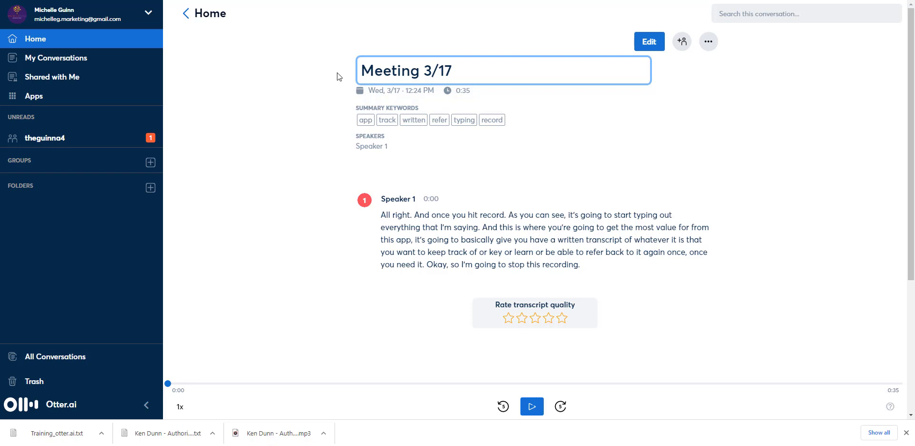
# Step: Commit 'Meeting 3/17' as the conversation title by leaving the title field
pyautogui.click(457, 67)
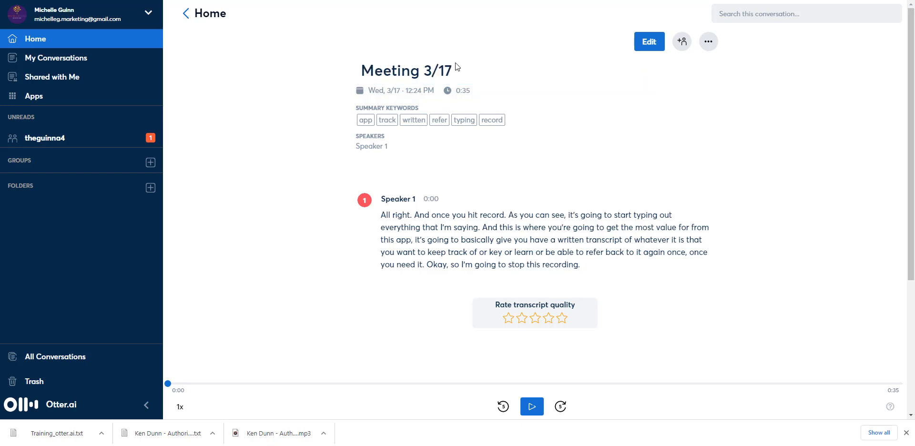
pyautogui.moveTo(532, 183)
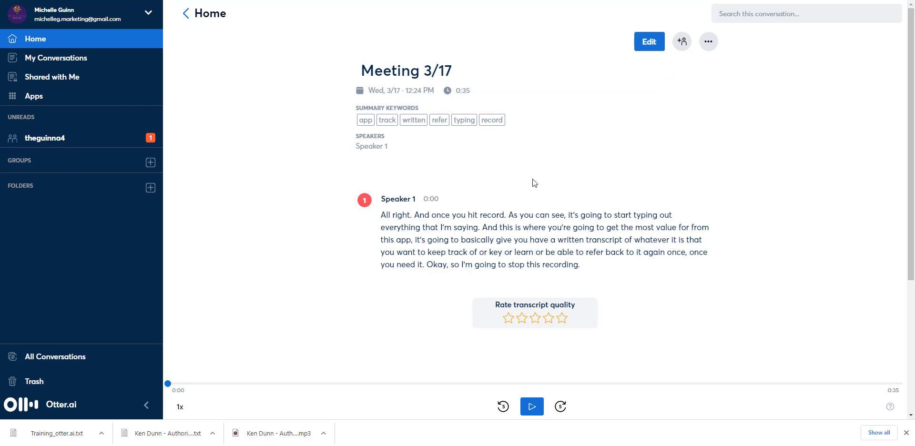
pyautogui.moveTo(447, 92)
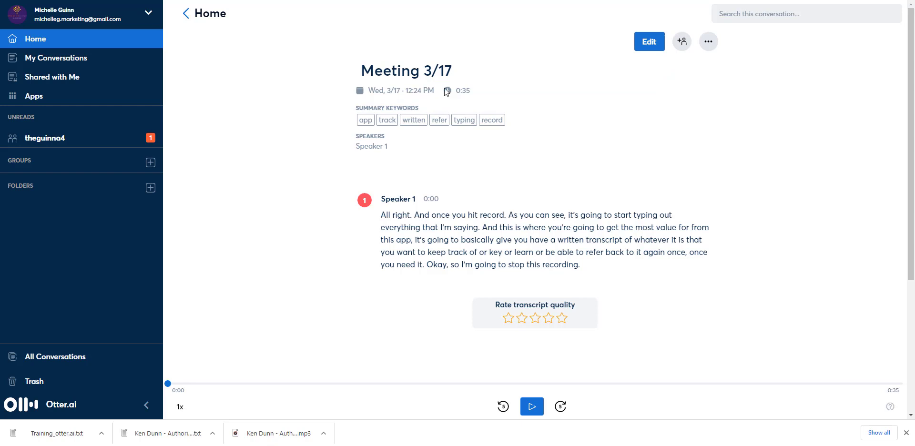
pyautogui.click(405, 70)
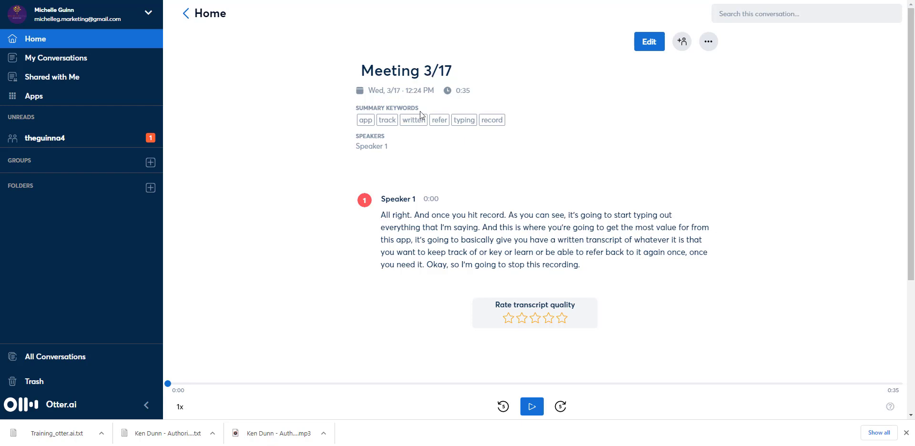
pyautogui.moveTo(438, 105)
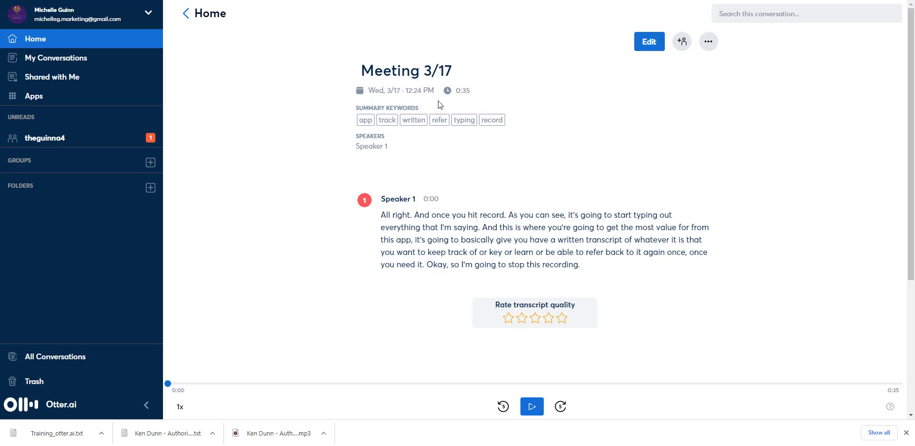
pyautogui.moveTo(727, 63)
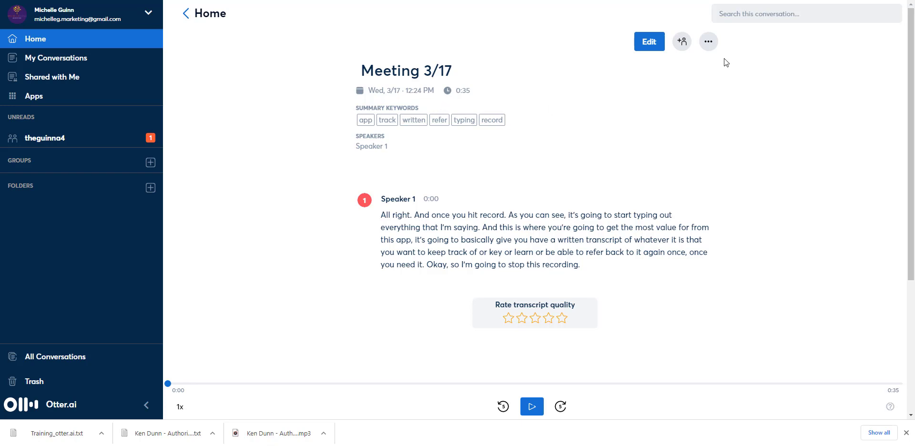
pyautogui.moveTo(709, 41)
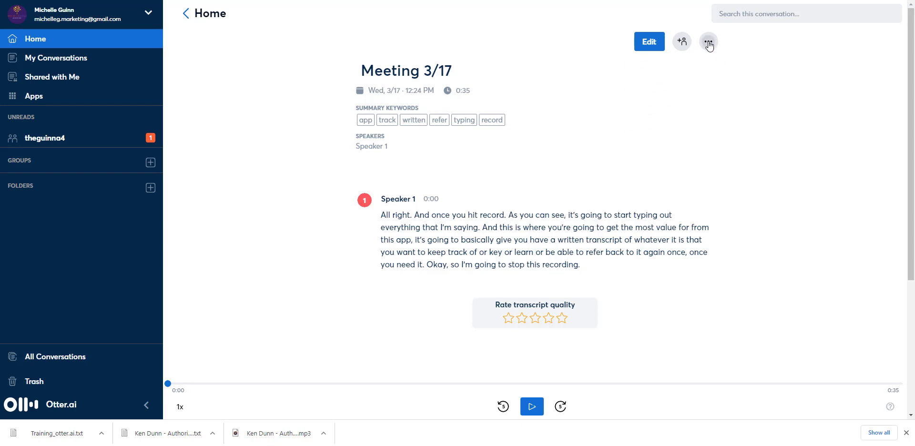
# Step: Start a text export of the conversation and choose TXT as the export format
pyautogui.click(708, 41)
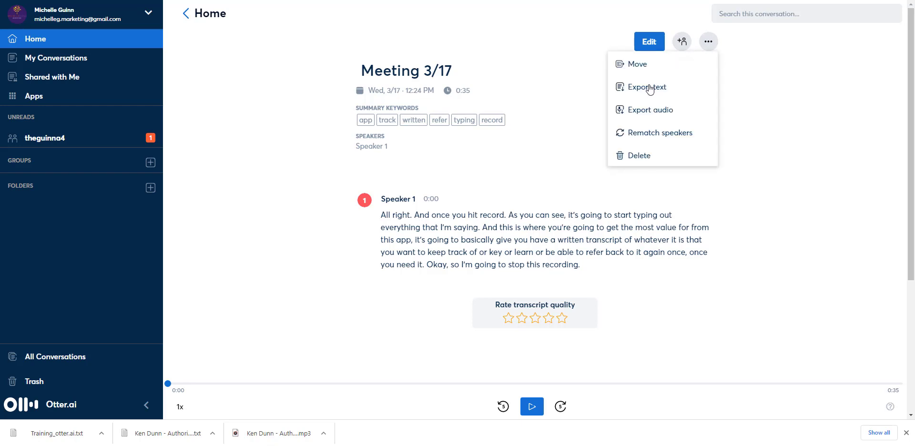
pyautogui.click(647, 87)
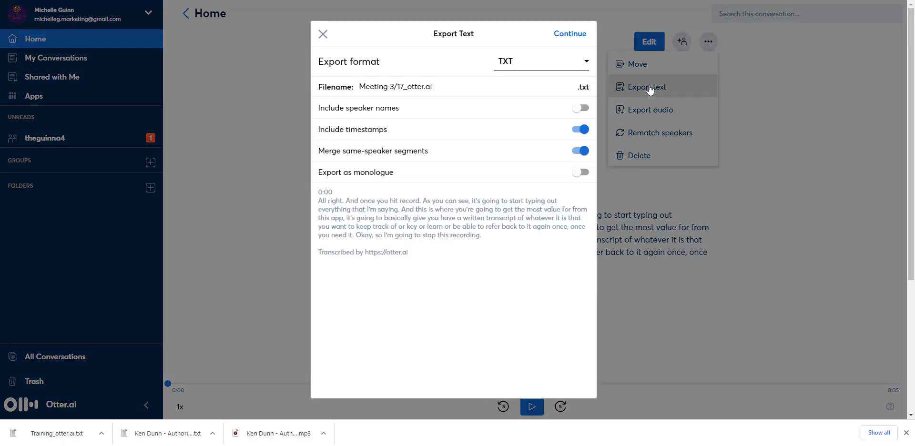
pyautogui.moveTo(394, 136)
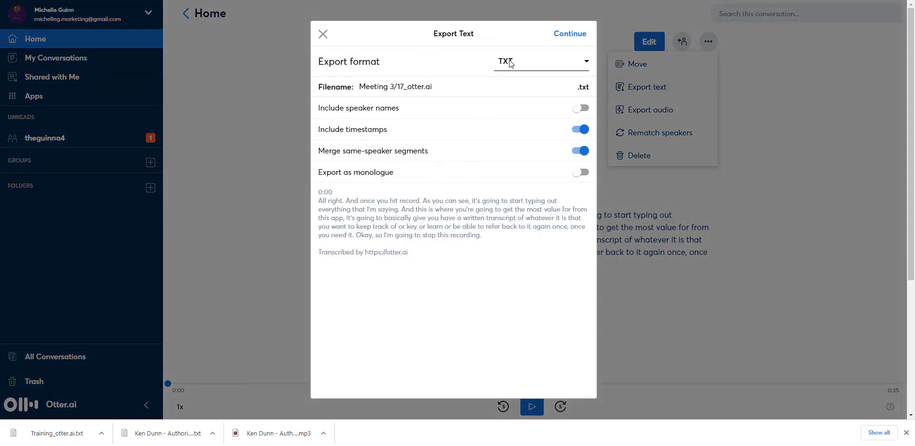
pyautogui.click(539, 61)
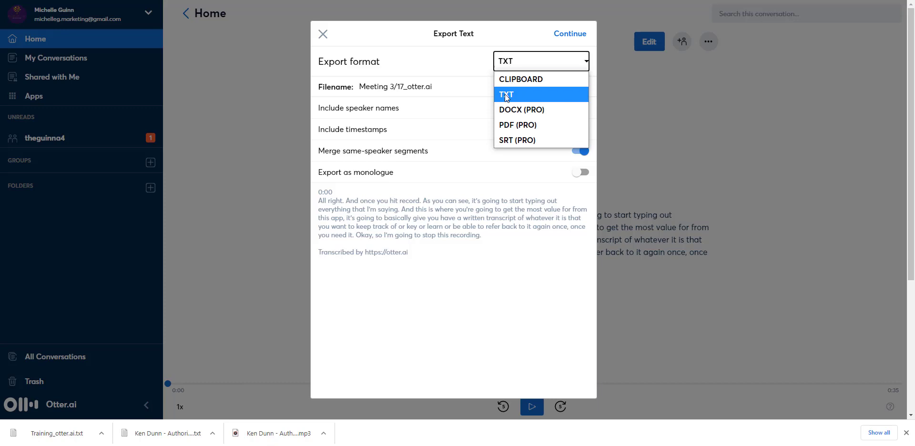
pyautogui.click(506, 95)
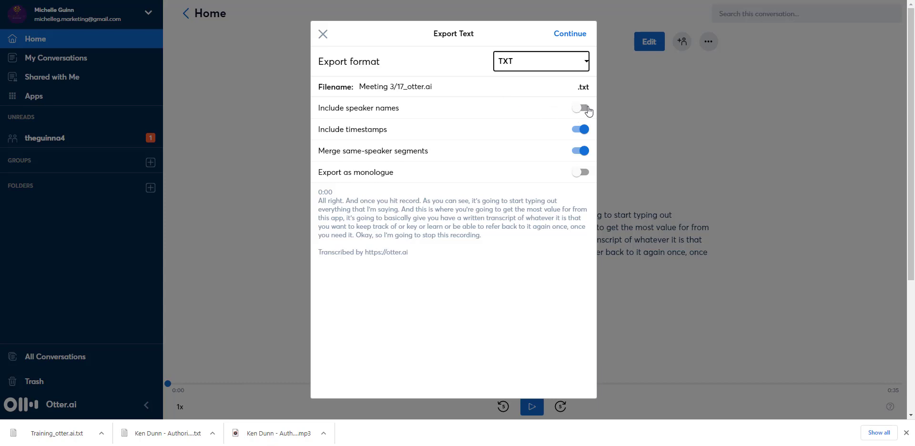
# Step: Enable speaker names and timestamps in the export, leaving same-speaker segments merged
pyautogui.click(579, 108)
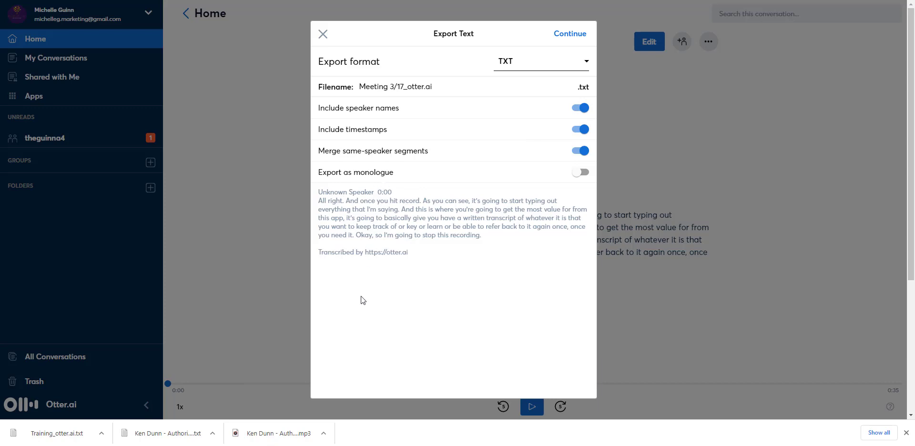
pyautogui.moveTo(355, 251)
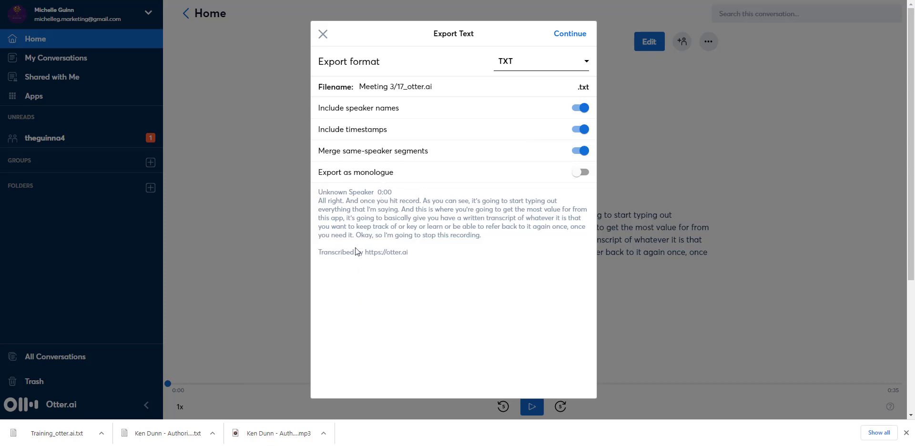
pyautogui.moveTo(361, 287)
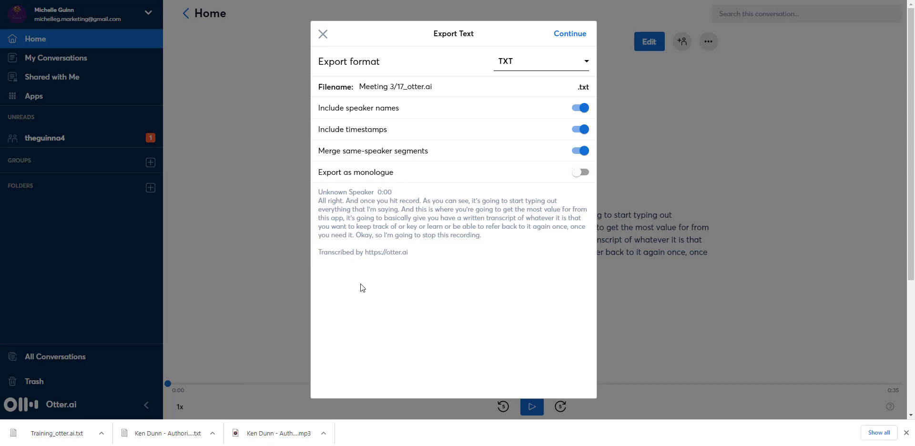
pyautogui.moveTo(460, 180)
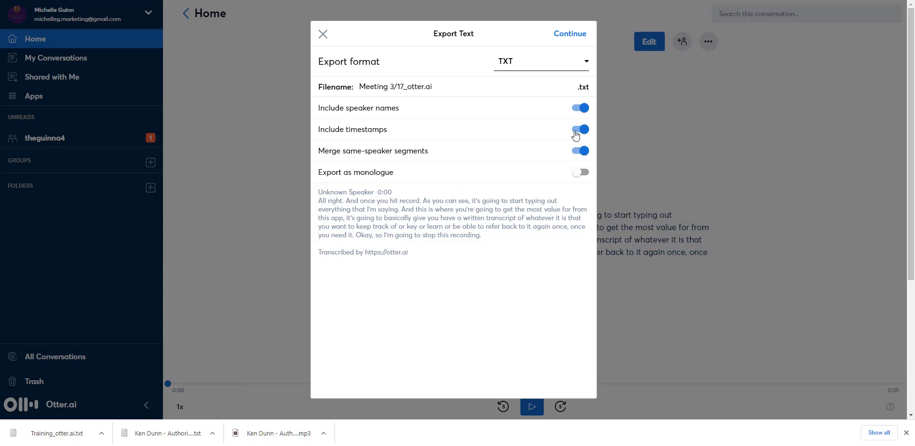
pyautogui.click(579, 129)
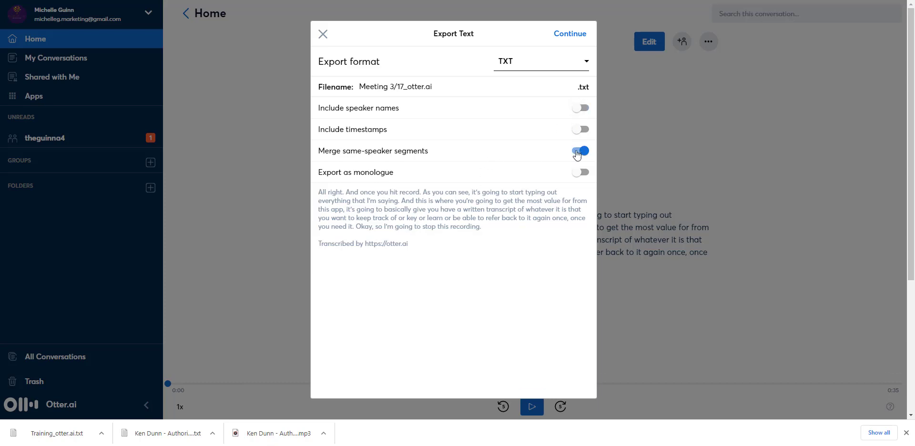
pyautogui.click(579, 151)
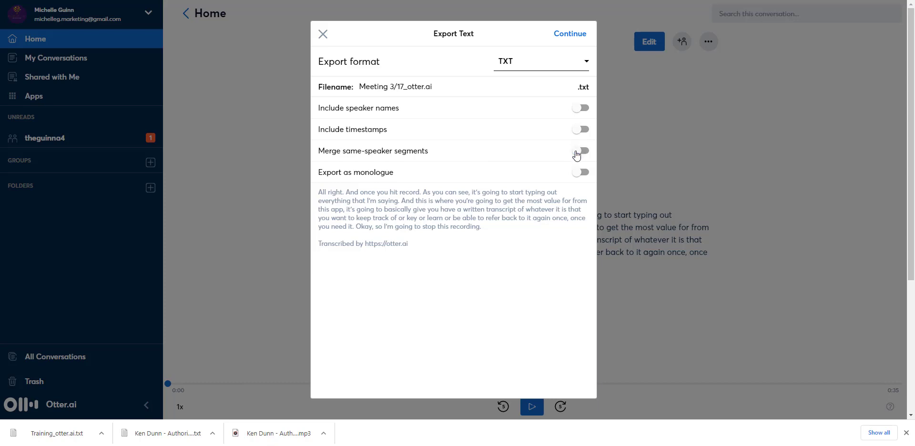
pyautogui.click(580, 150)
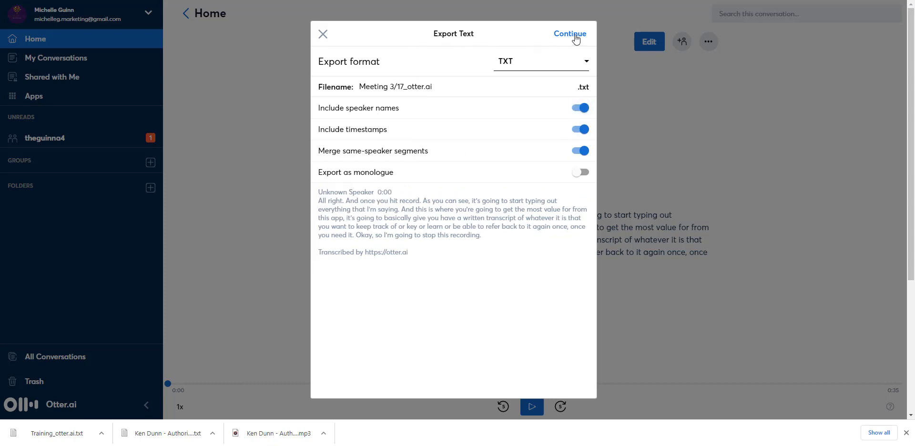
# Step: Continue to download the Meeting 3/17 TXT transcript, then reopen the conversation's options menu
pyautogui.click(569, 34)
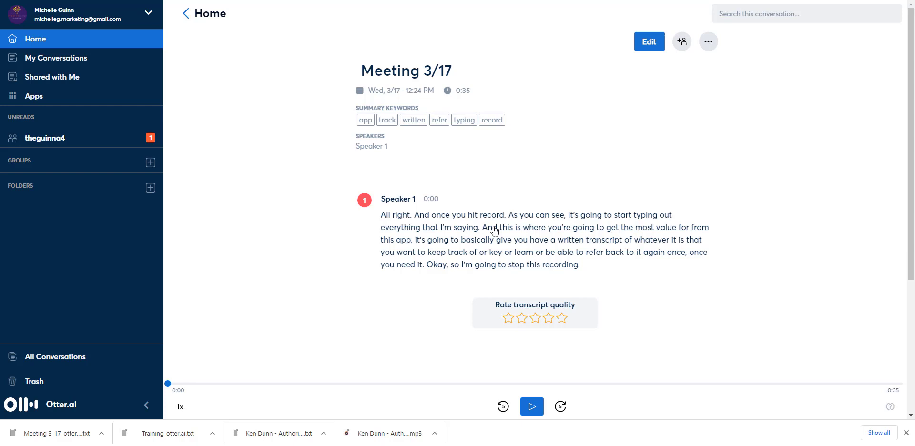
pyautogui.moveTo(500, 256)
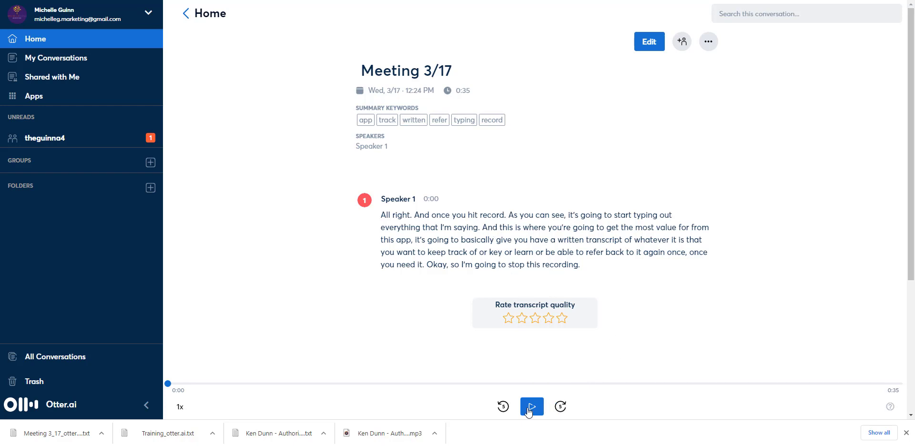
pyautogui.click(531, 407)
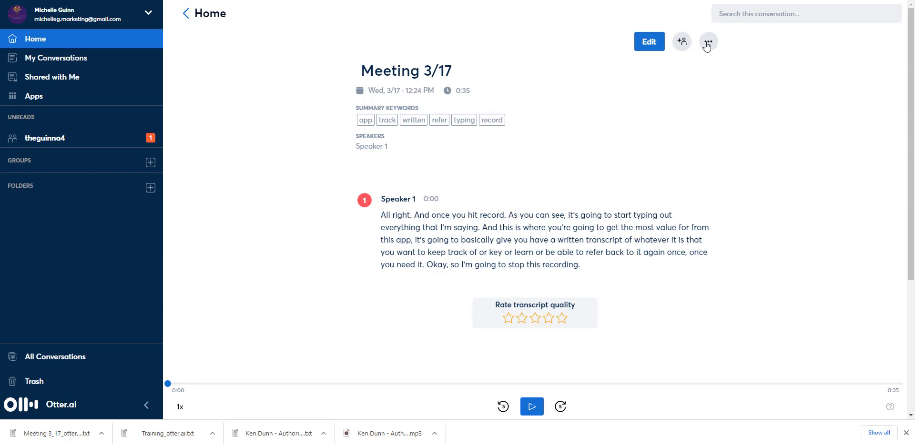
pyautogui.click(709, 41)
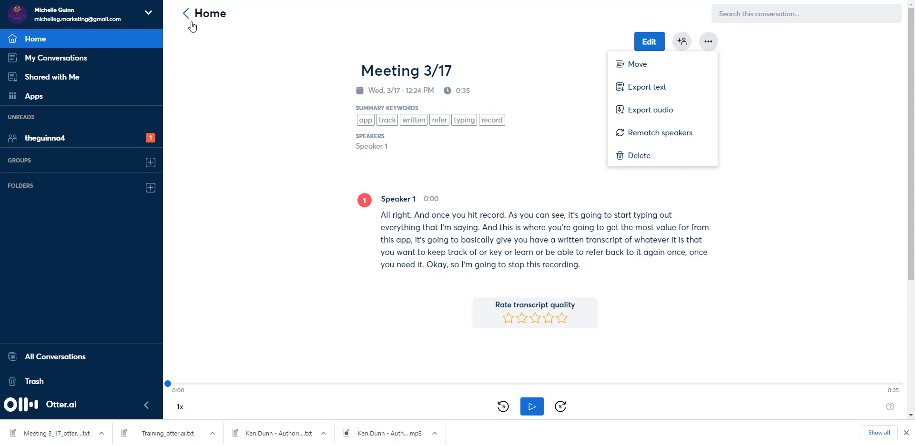
pyautogui.click(186, 12)
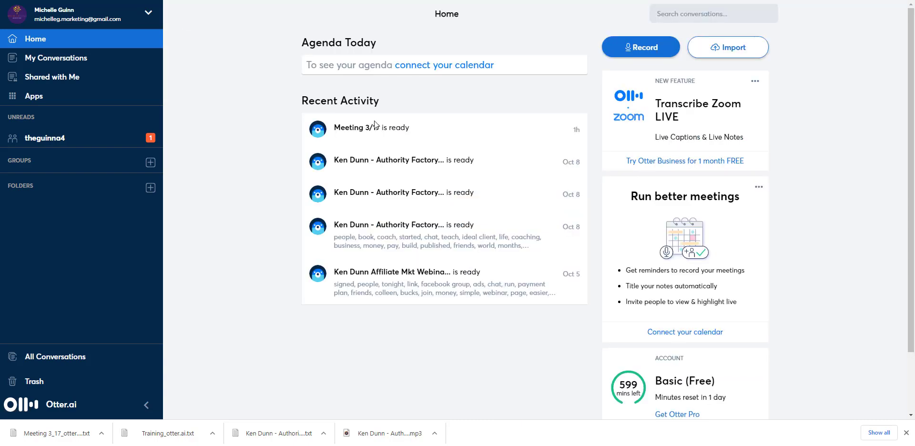
pyautogui.click(371, 127)
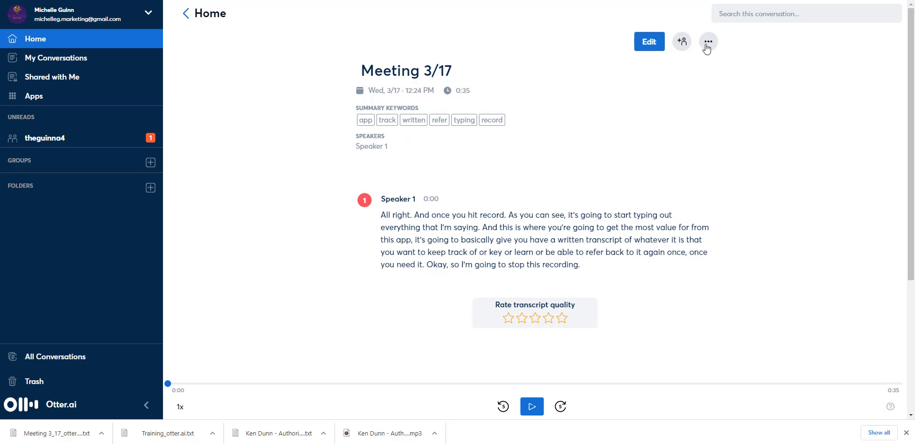
# Step: Reopen Export text to confirm the retained toggles, close it, and return to Home
pyautogui.click(708, 41)
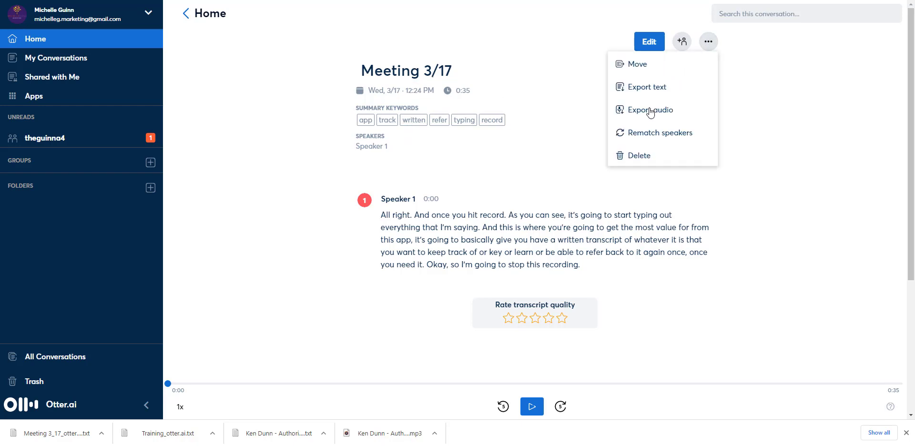
pyautogui.moveTo(645, 141)
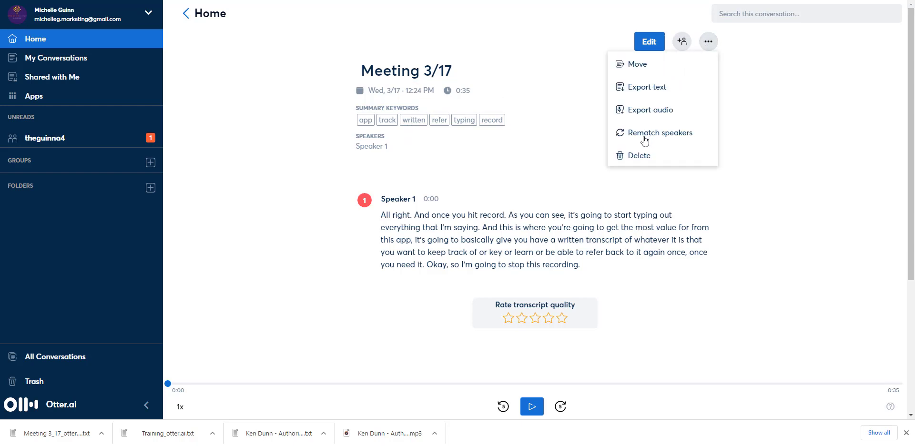
pyautogui.moveTo(654, 91)
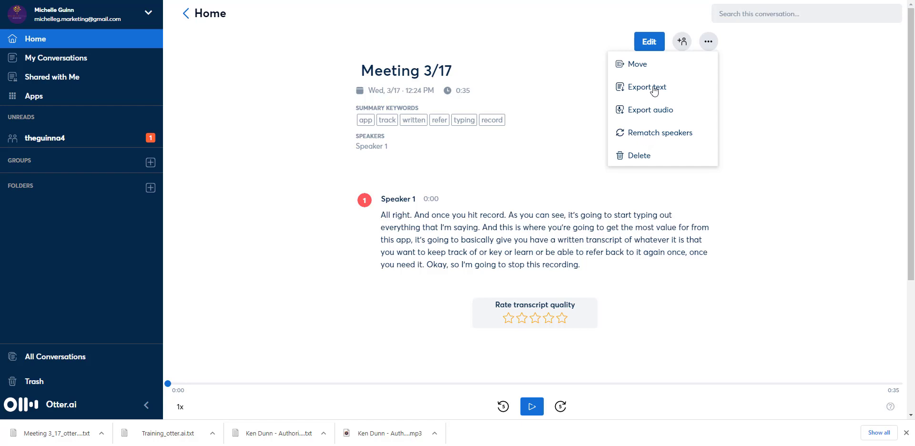
pyautogui.click(647, 87)
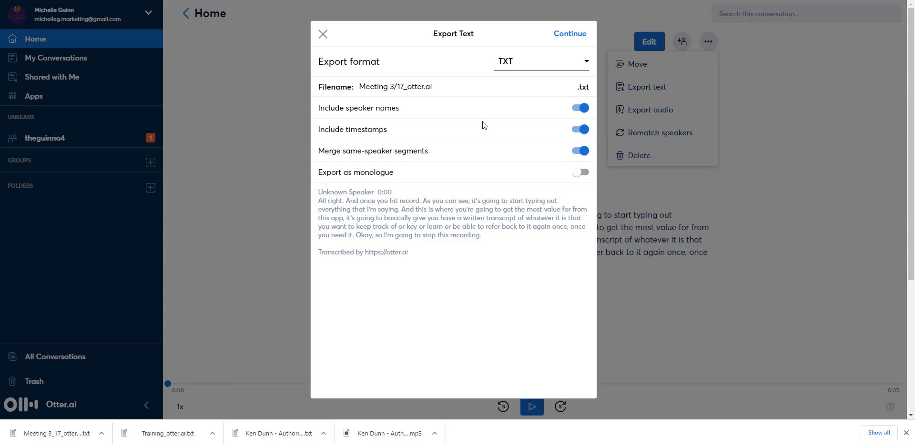
pyautogui.moveTo(464, 125)
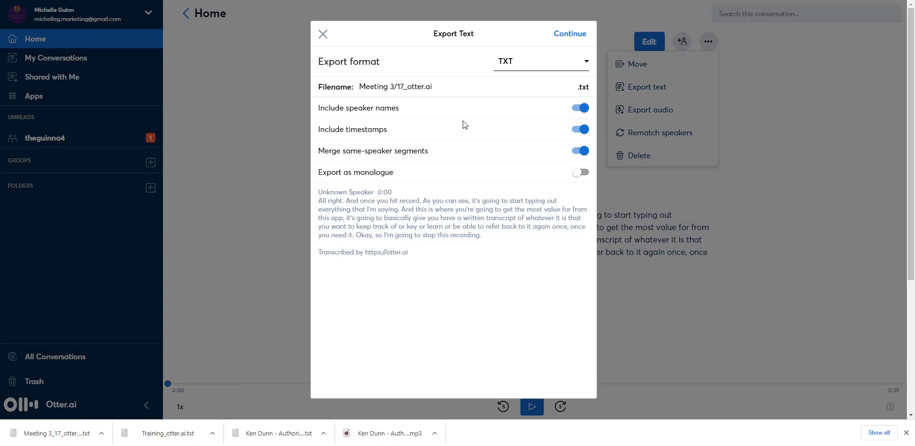
pyautogui.moveTo(377, 97)
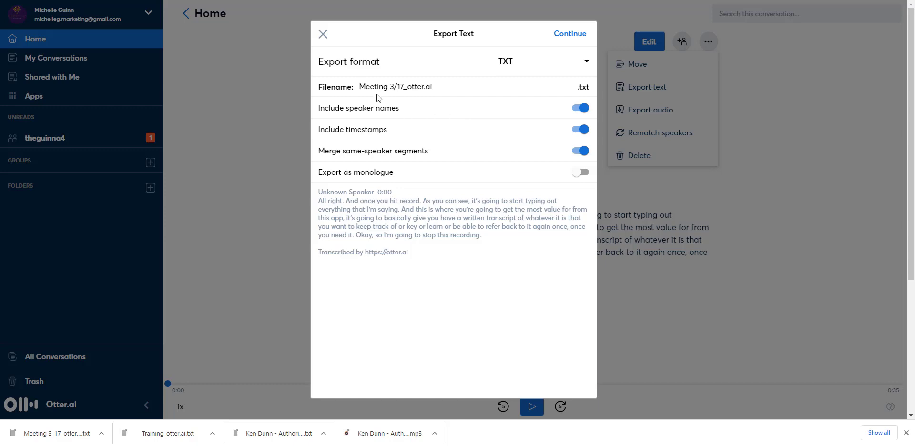
pyautogui.click(323, 35)
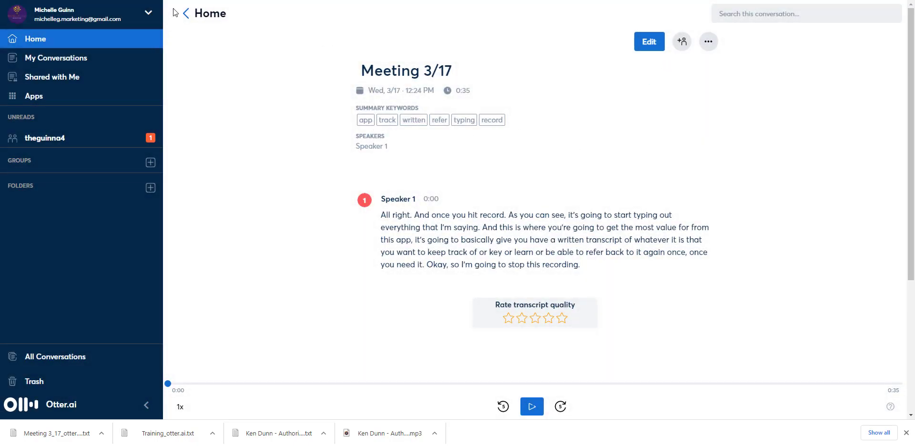
pyautogui.click(186, 13)
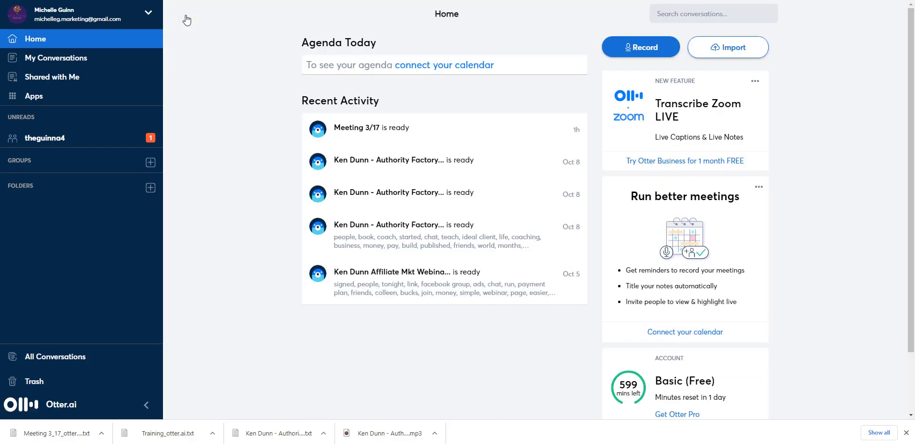